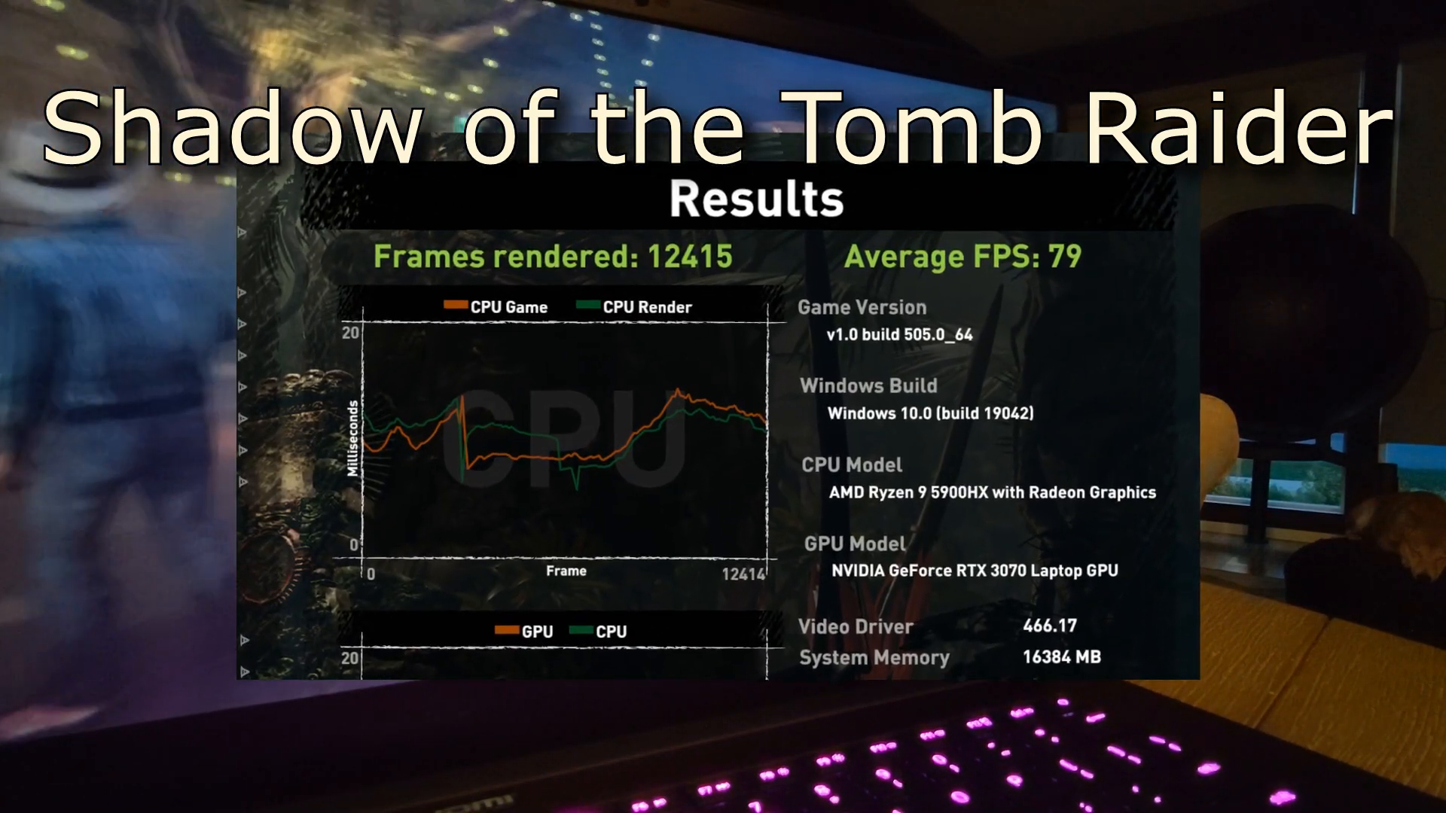
pyautogui.scroll(-3)
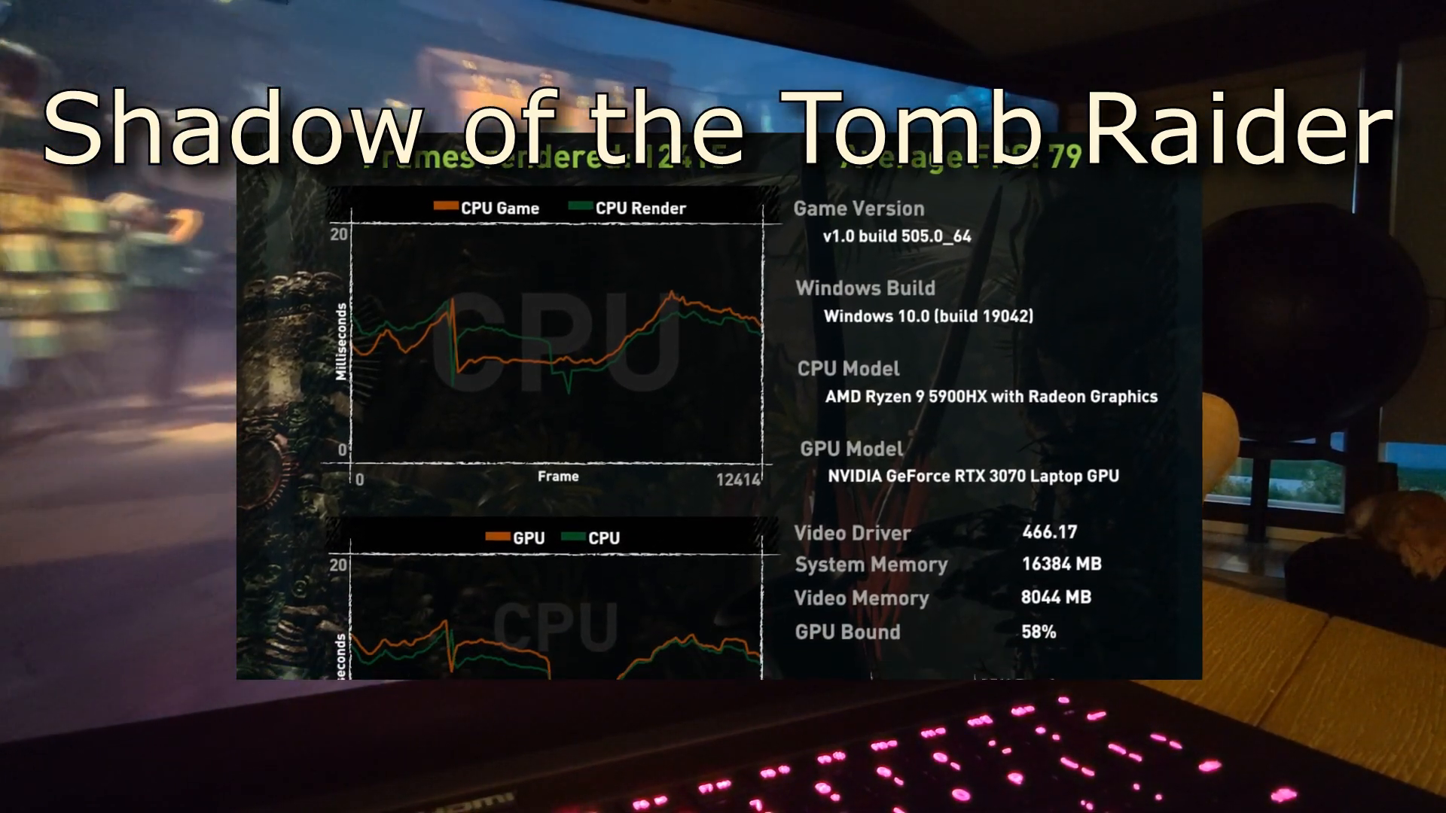
pyautogui.scroll(-3)
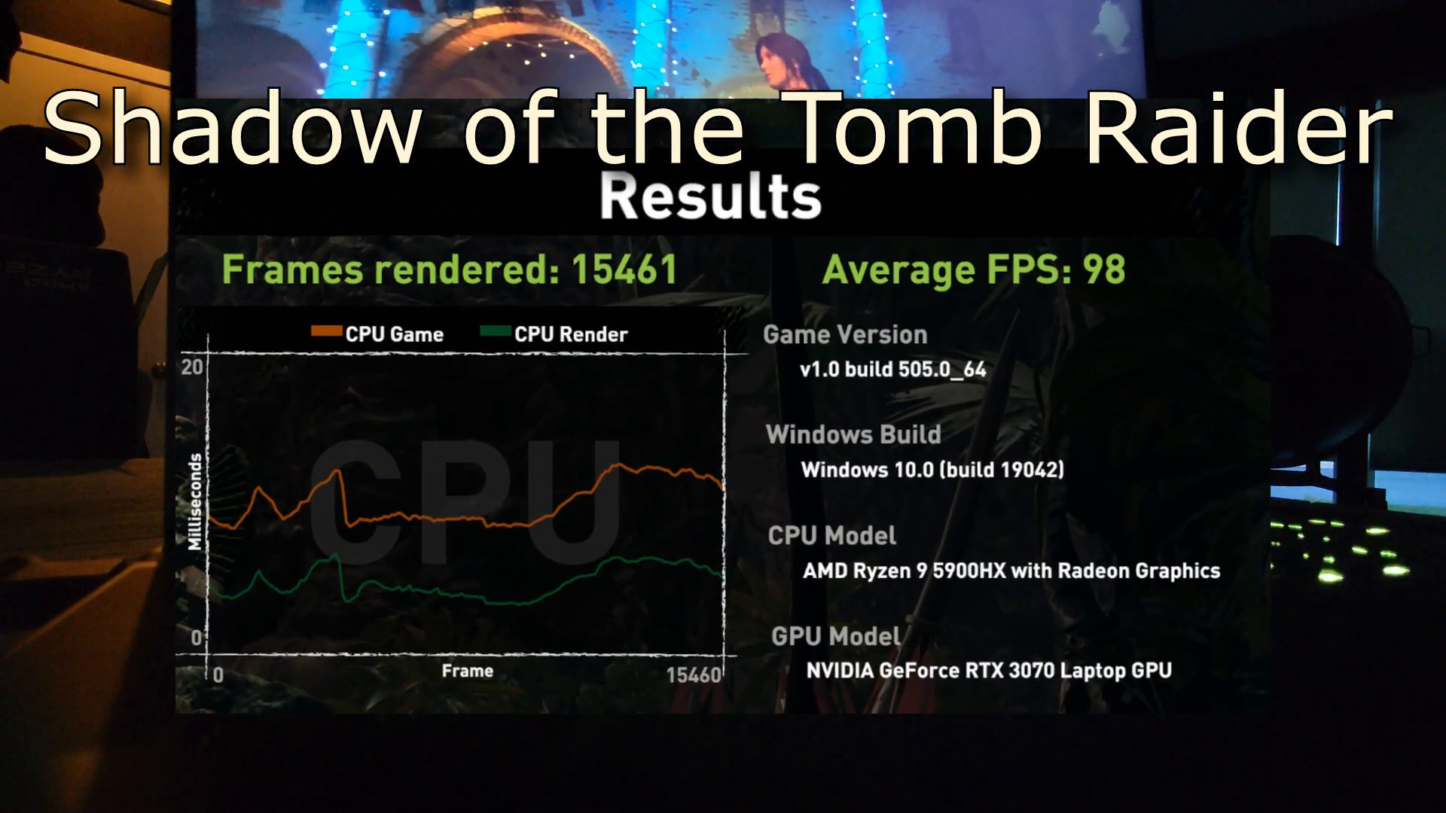
pyautogui.scroll(-3)
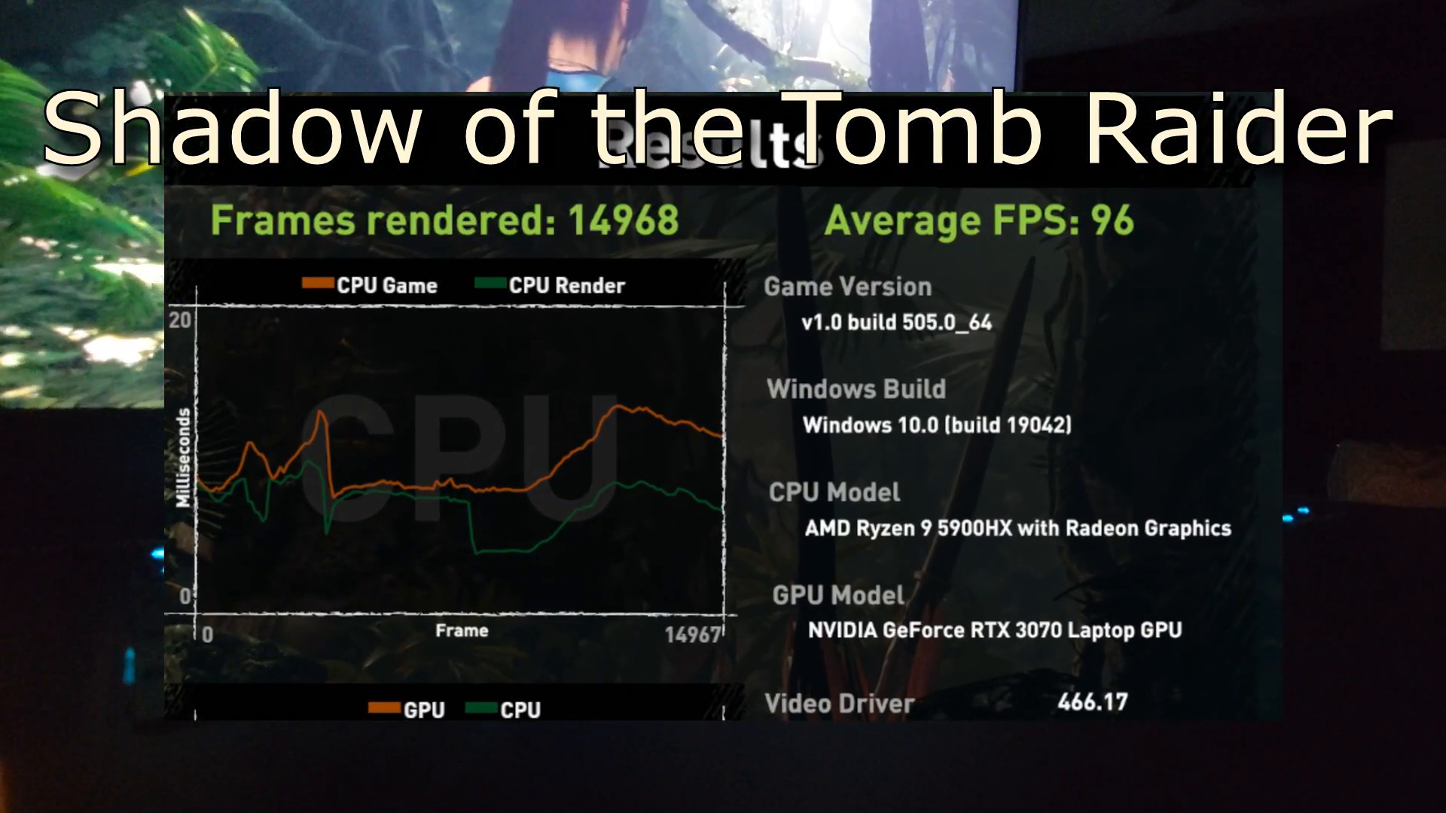
pyautogui.scroll(-3)
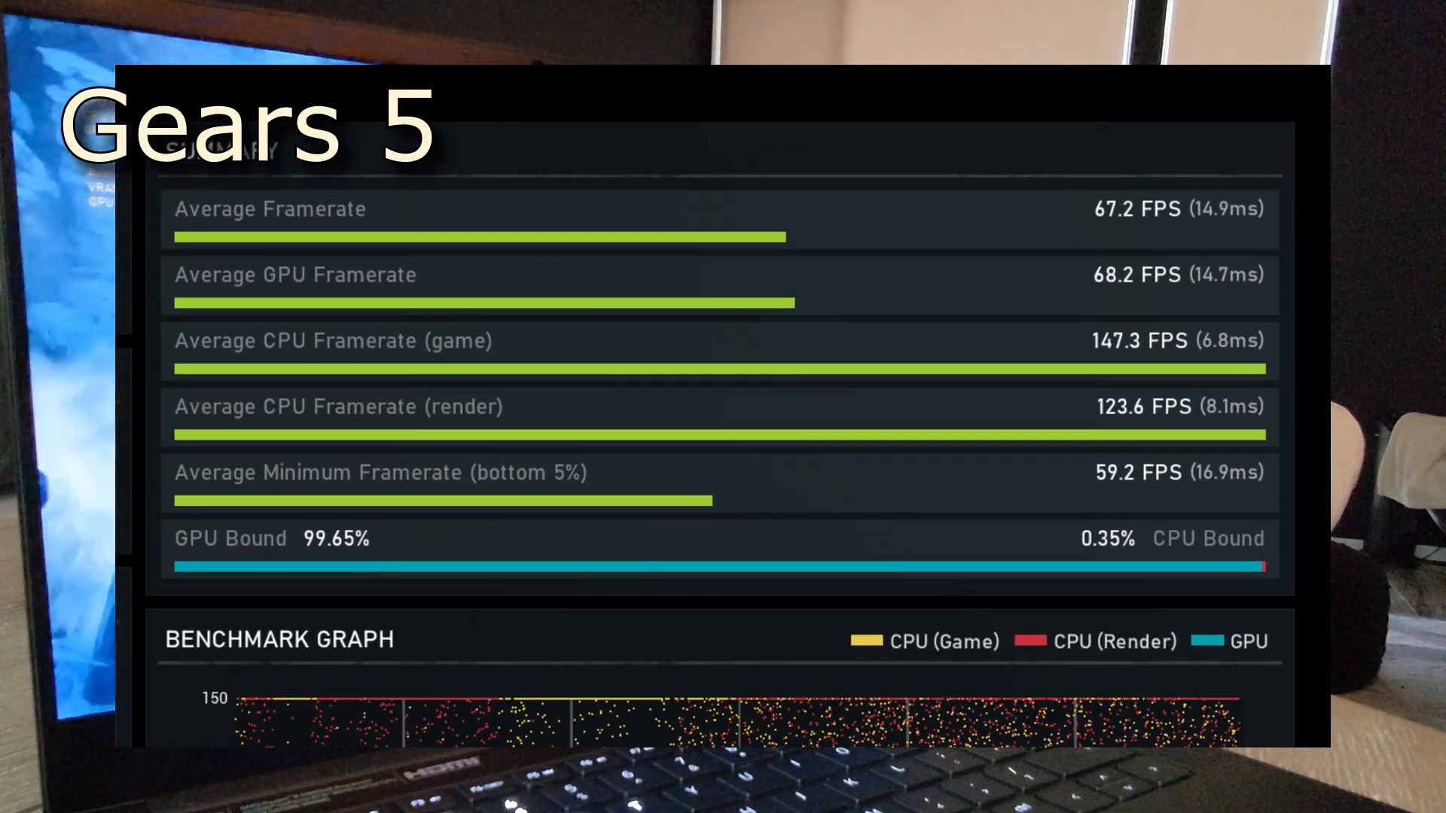
pyautogui.scroll(-3)
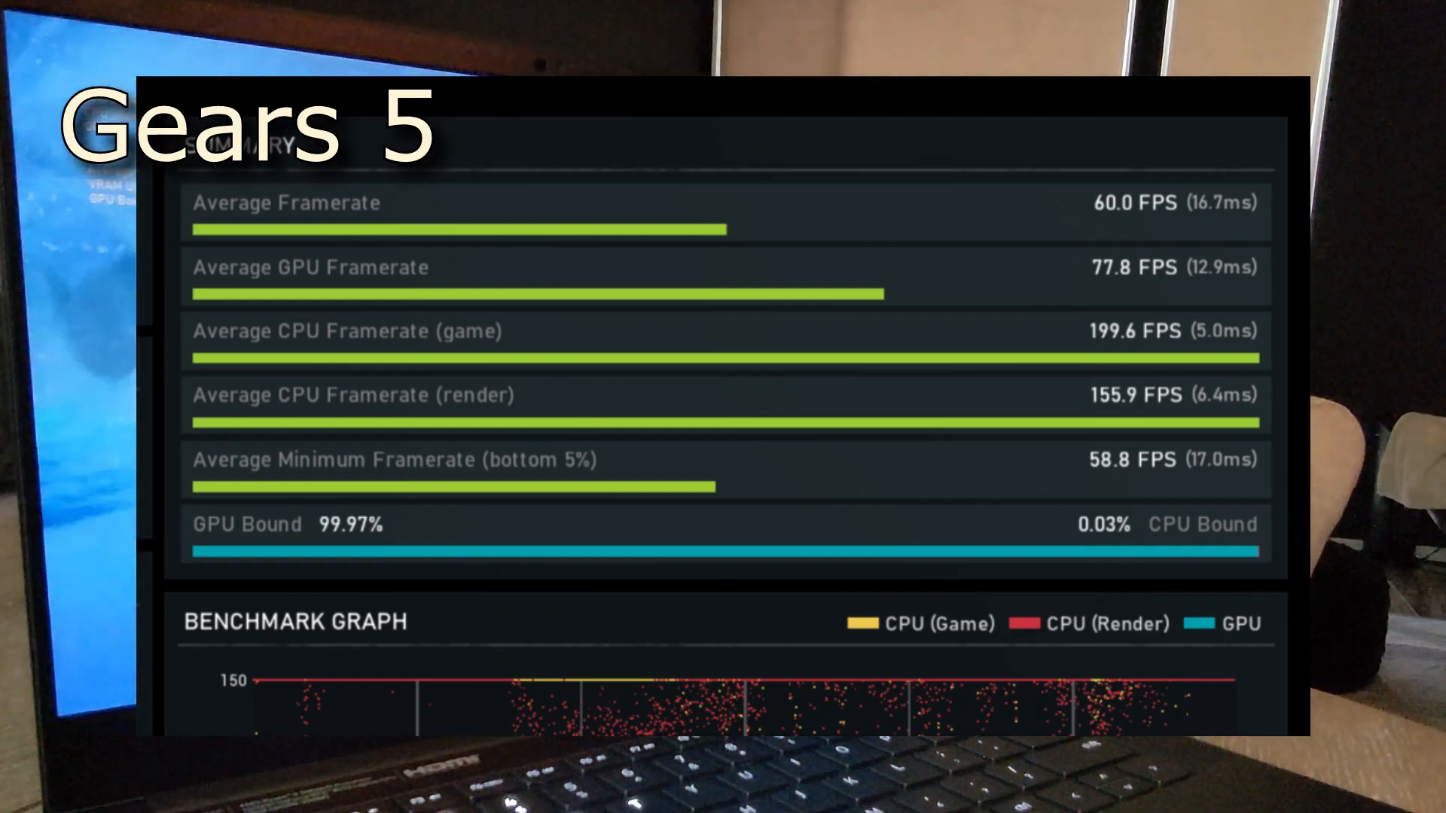
pyautogui.scroll(-3)
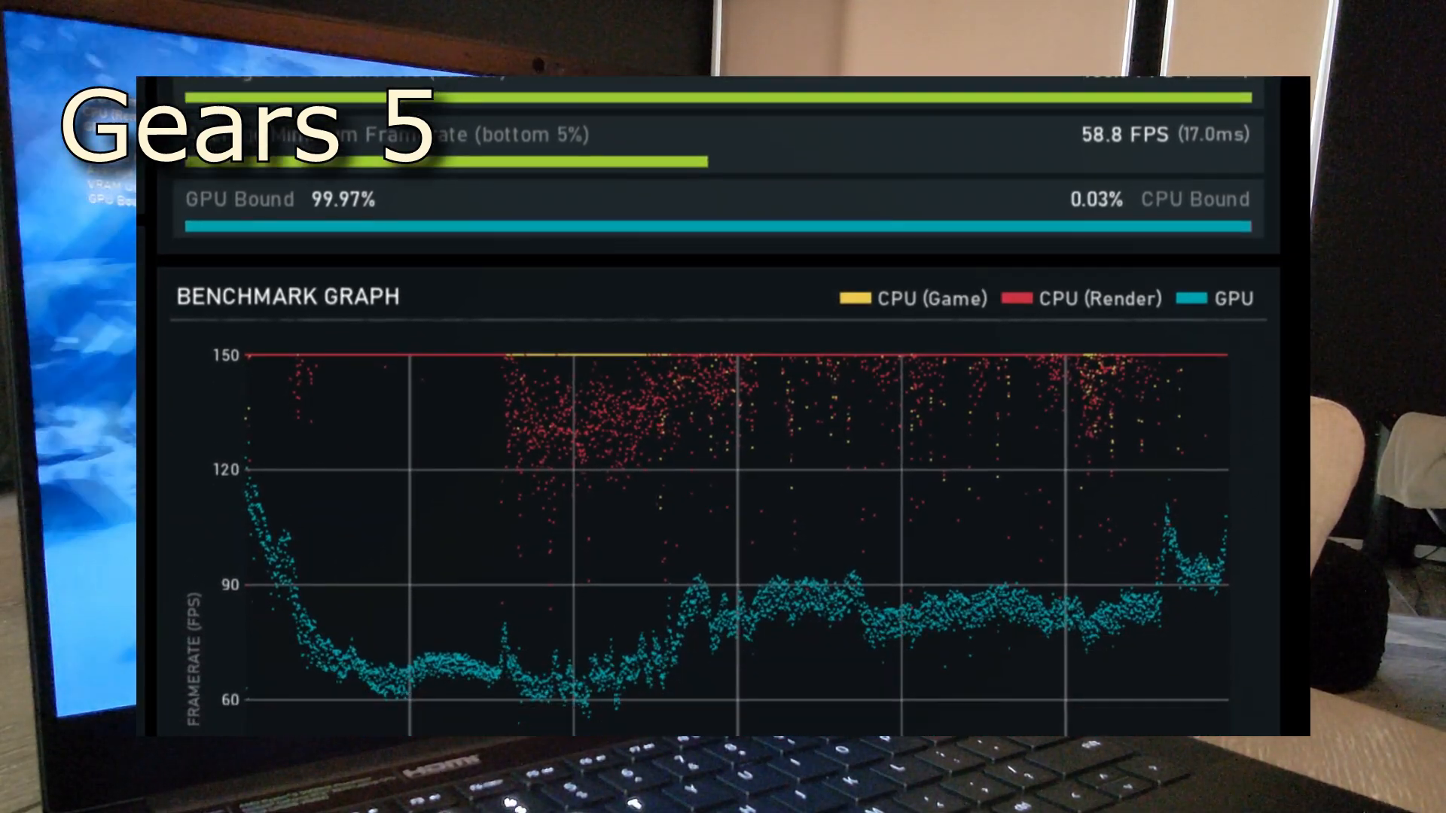